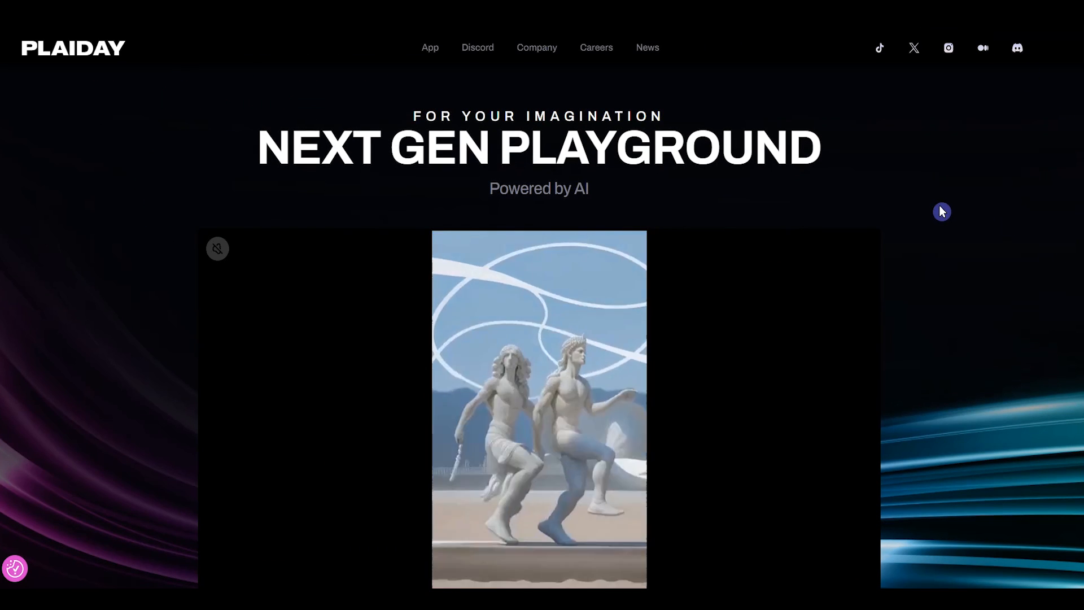
Step: Accept the PlaiDay Personalize with AI invite, opting into PlaiDay Bot access and agreeing to the rules
{"action": "scroll", "scroll_direction": "down", "scroll_amount": 3}
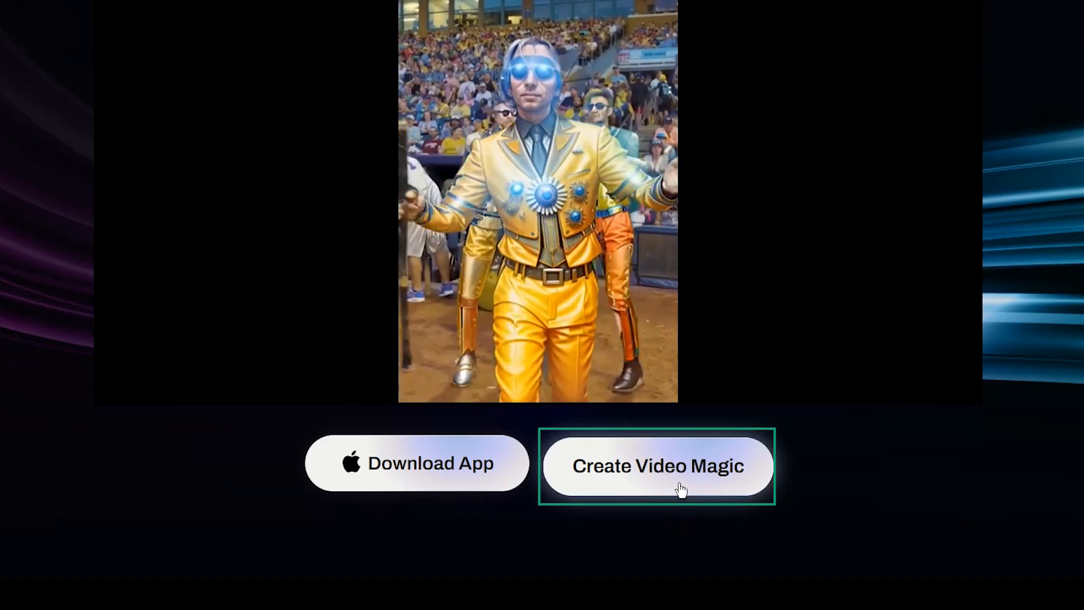
{"action": "left_click", "coordinate": [656, 466]}
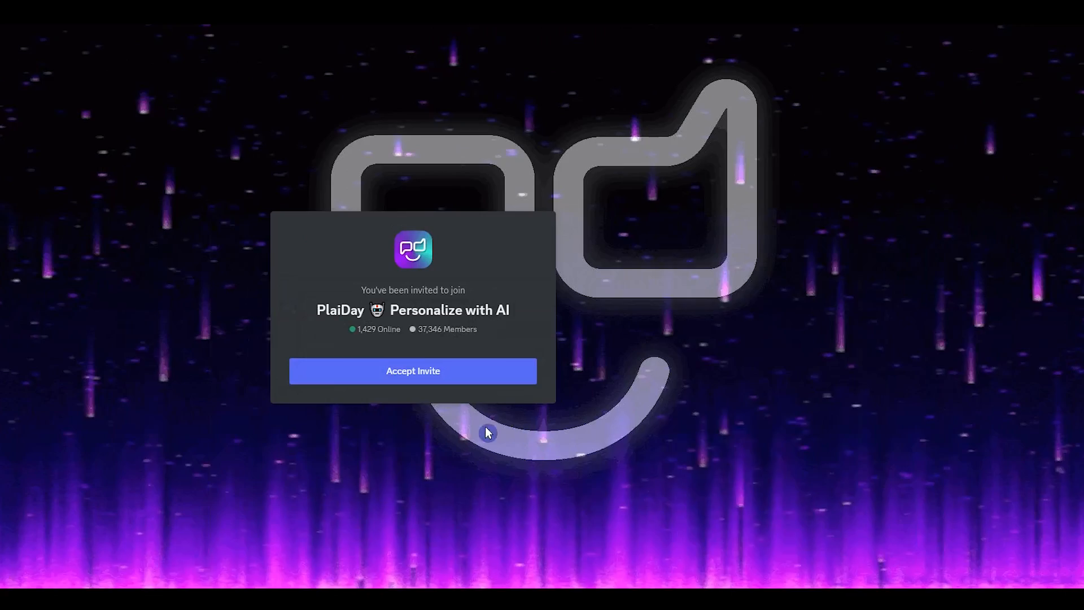
{"action": "left_click", "coordinate": [412, 370]}
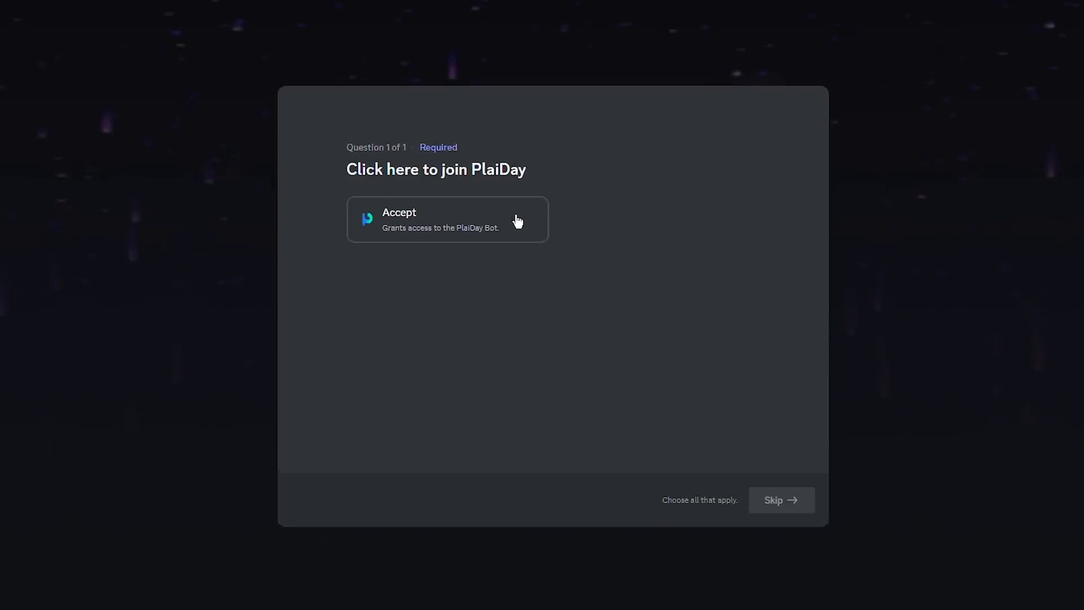
{"action": "left_click", "coordinate": [448, 219]}
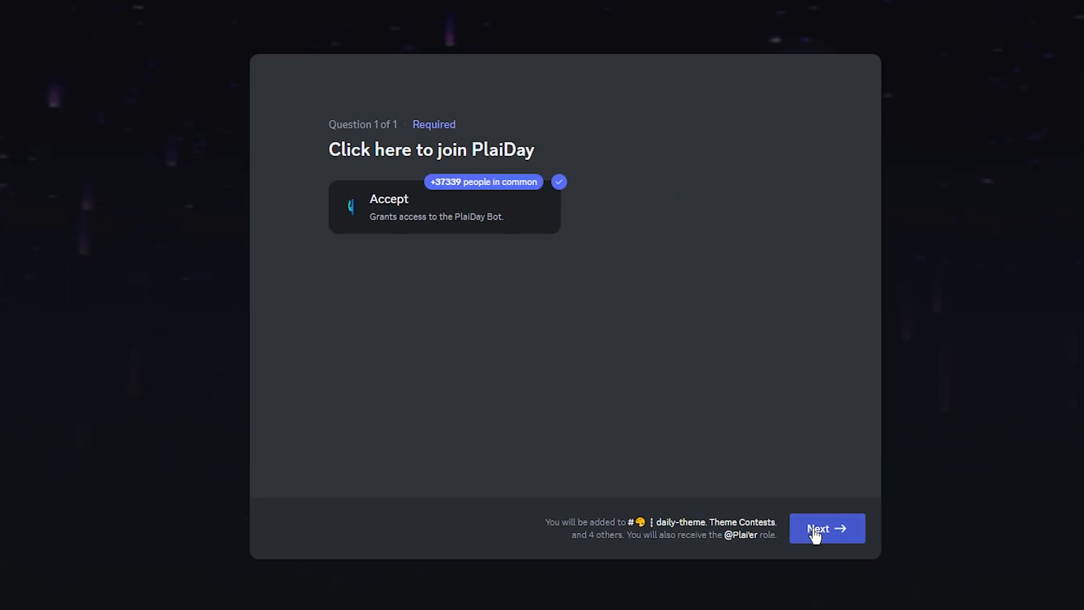
{"action": "left_click", "coordinate": [827, 529]}
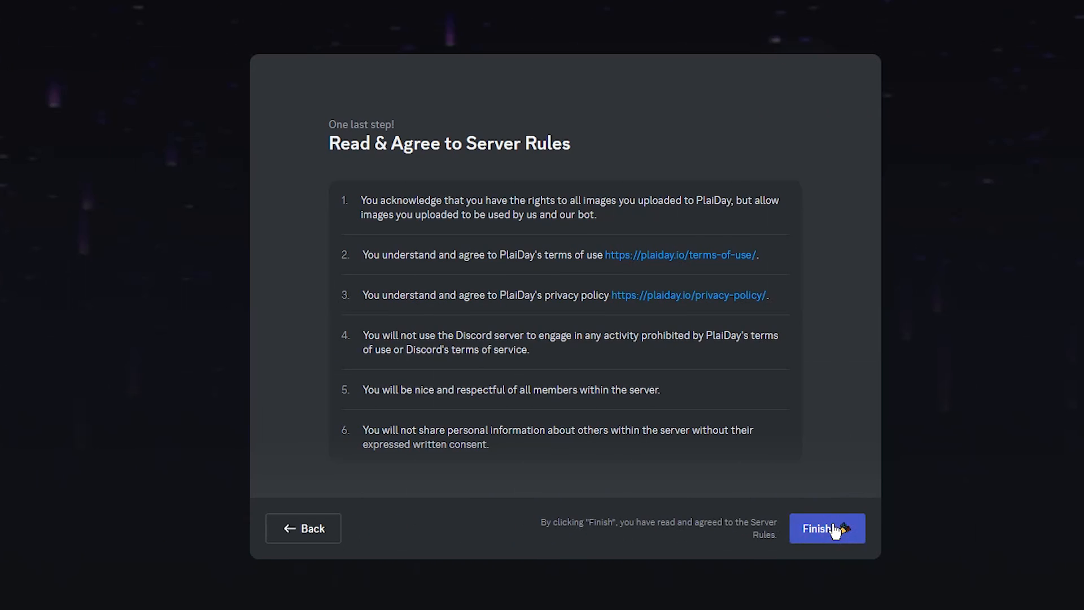
{"action": "left_click", "coordinate": [826, 529]}
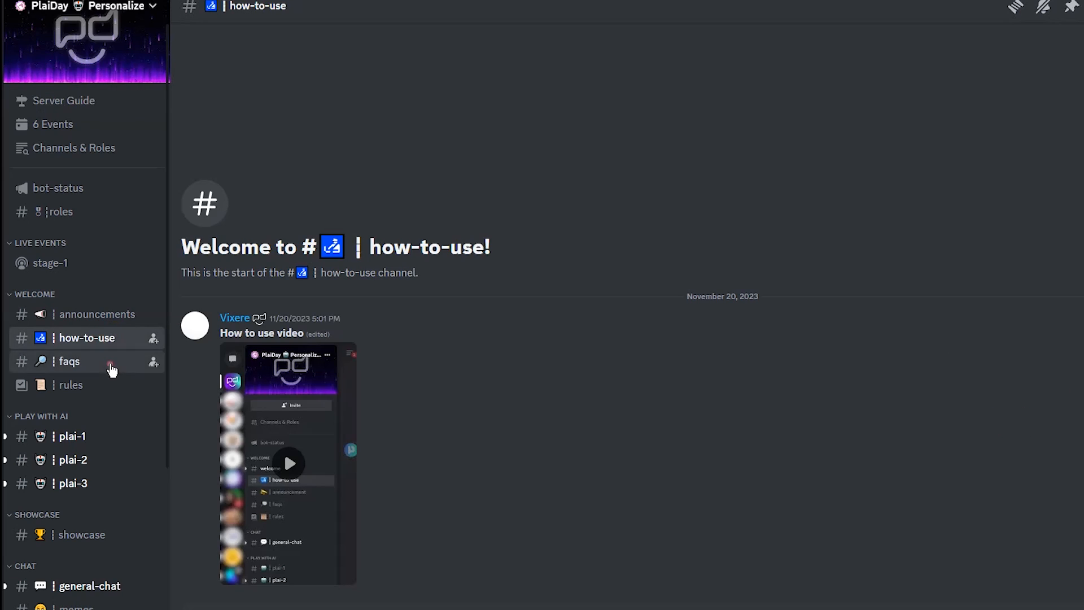
Step: Read the faqs channel, then switch to a plai channel under Play with AI
{"action": "left_click", "coordinate": [69, 361]}
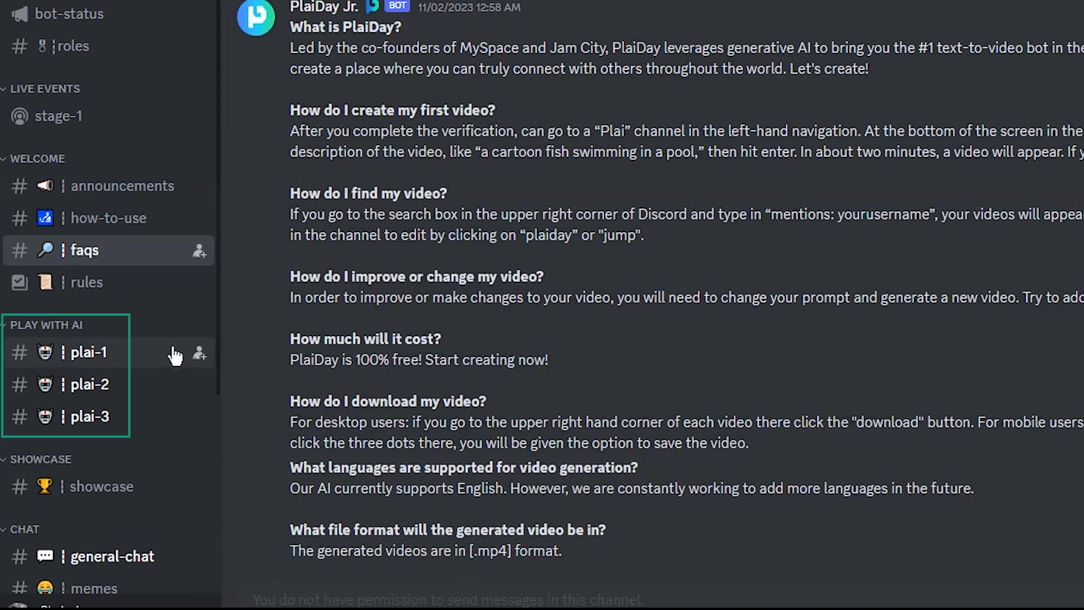
{"action": "mouse_move", "coordinate": [170, 385]}
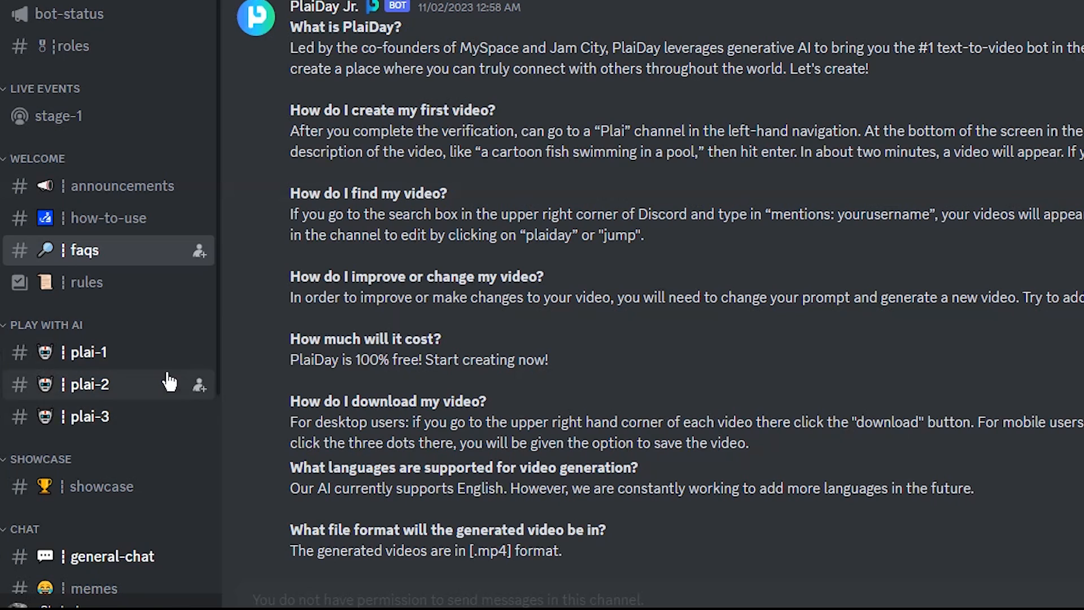
{"action": "left_click", "coordinate": [88, 416]}
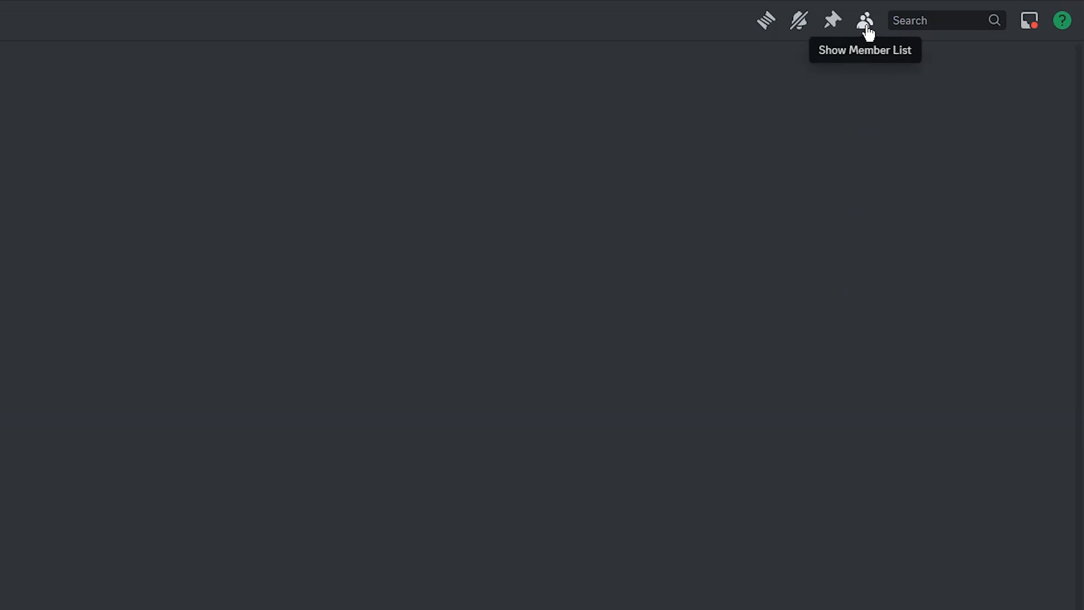
Step: Show the member list and open the PlaiDay bot's context menu to message it
{"action": "left_click", "coordinate": [865, 20]}
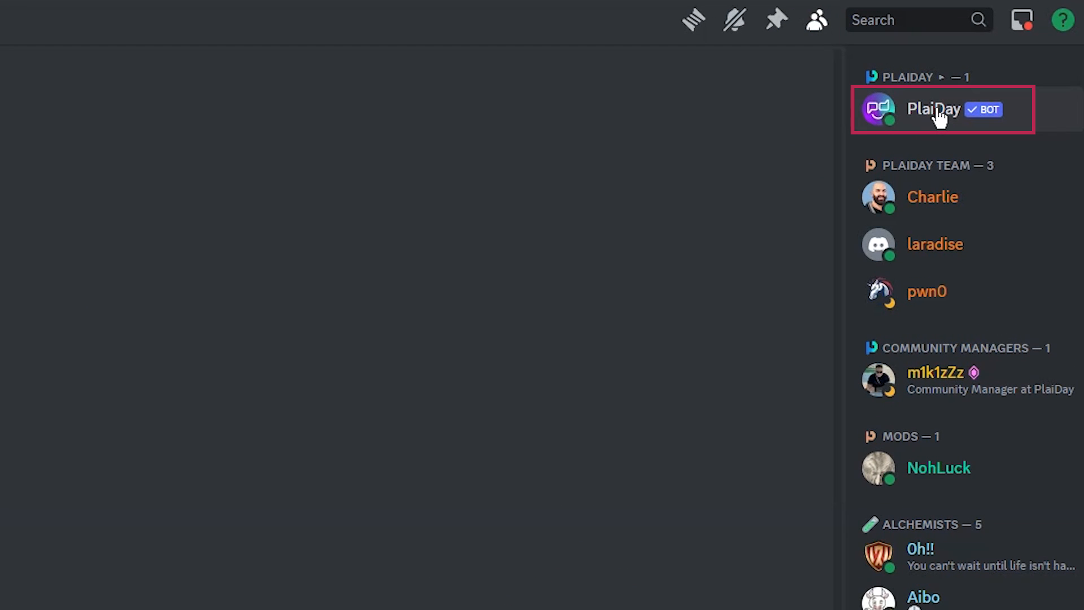
{"action": "right_click", "coordinate": [933, 109]}
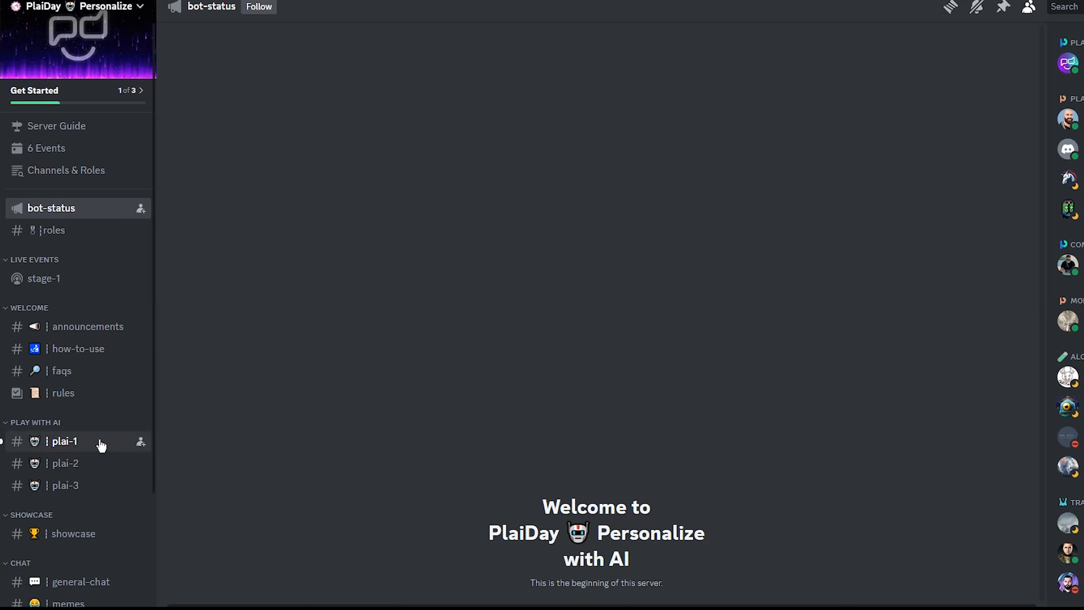
{"action": "mouse_move", "coordinate": [92, 490]}
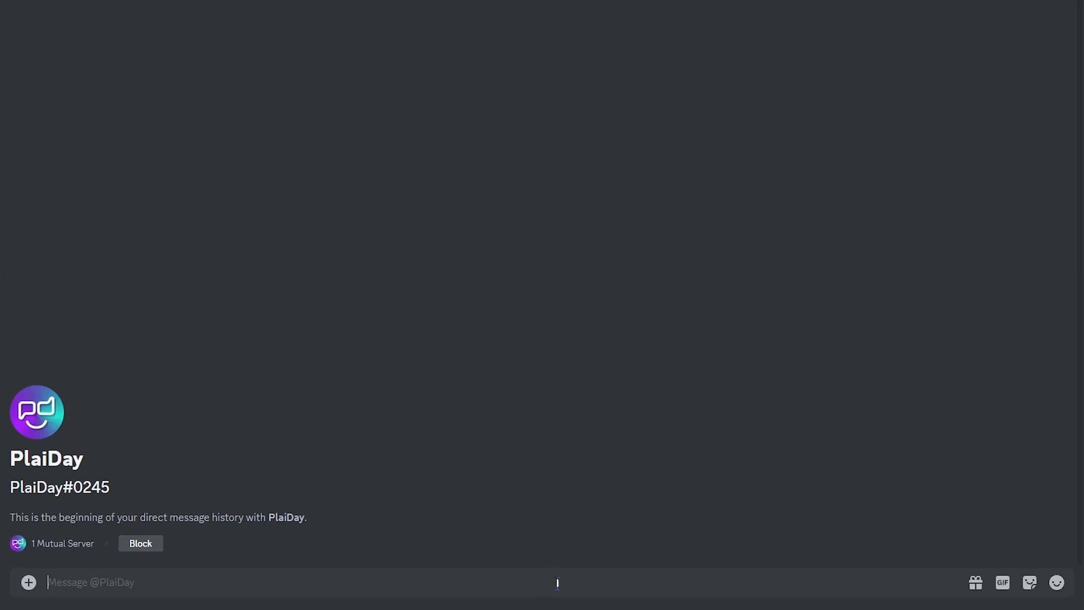
Step: Submit a /play prompt: close-up of a happy green-haired girl with a yellow umbrella in a forest
{"action": "type", "text": "/play"}
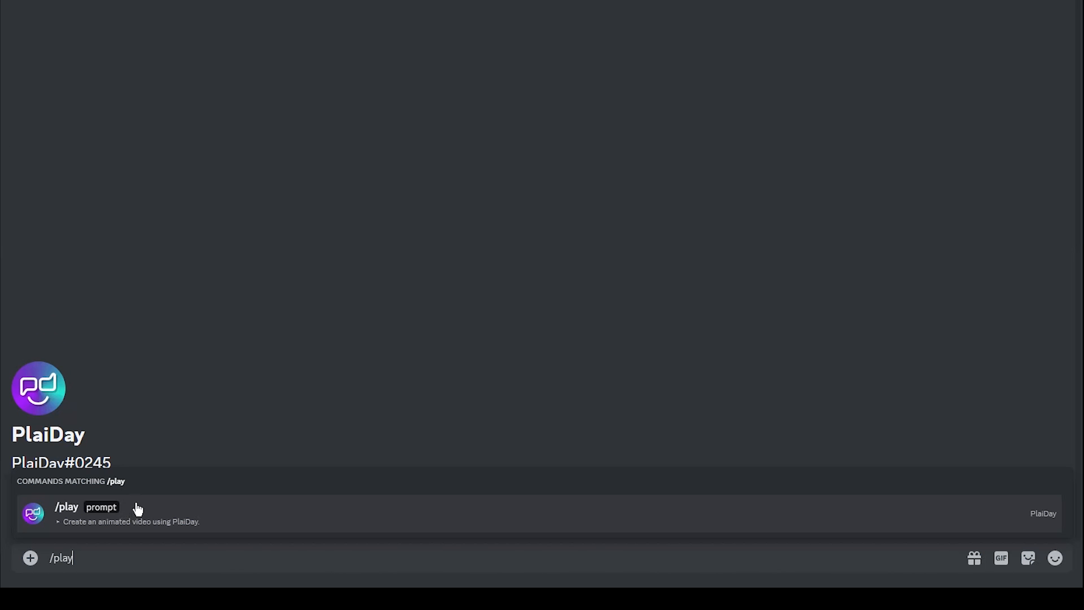
{"action": "left_click", "coordinate": [68, 513]}
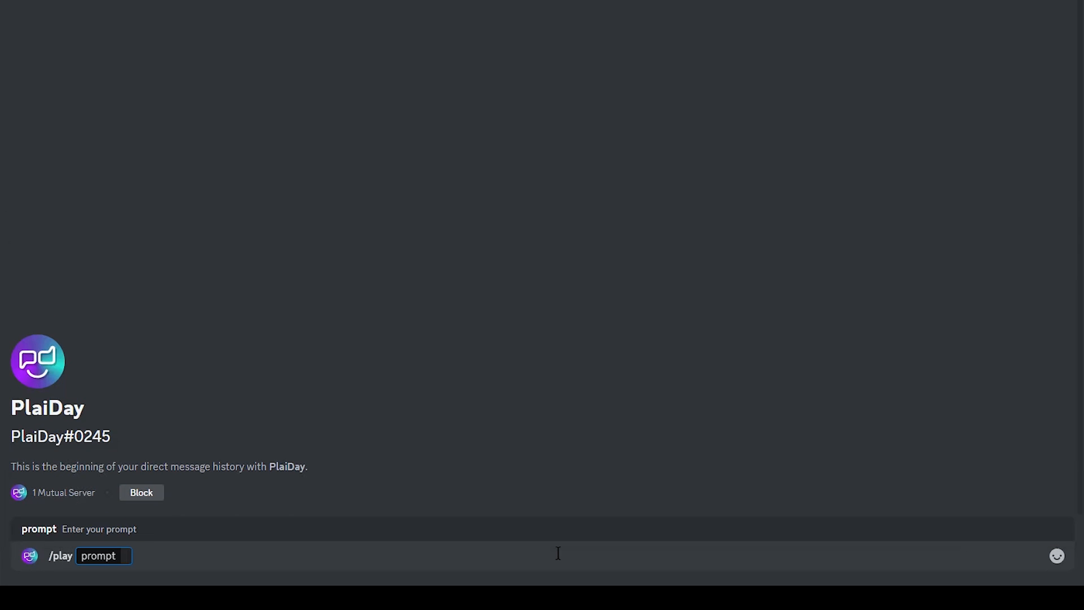
{"action": "type", "text": "a close up of a cute girl on the forest, happy face, green hair, holding yellow umbrella in her hand, rain is pouring down, sunlight, high details, cinematic style, Masterpiece"}
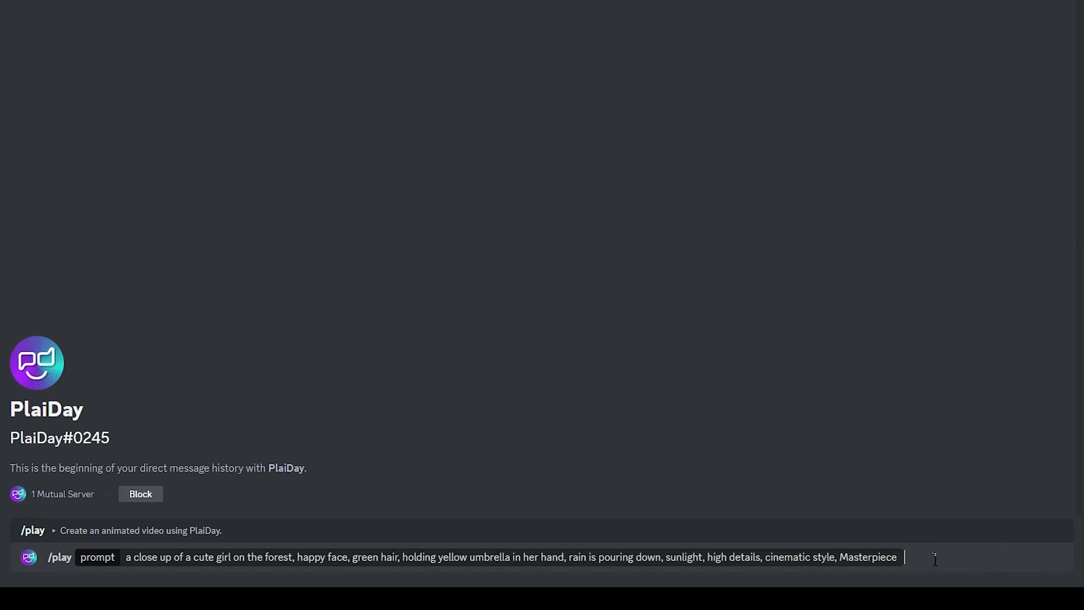
{"action": "key", "text": "Enter"}
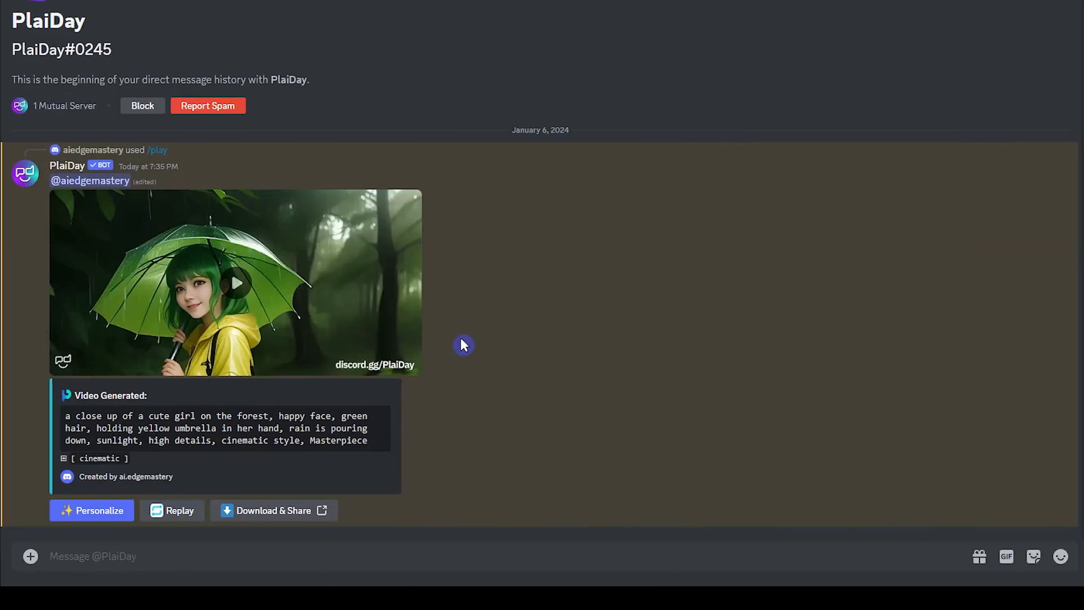
{"action": "mouse_move", "coordinate": [507, 321]}
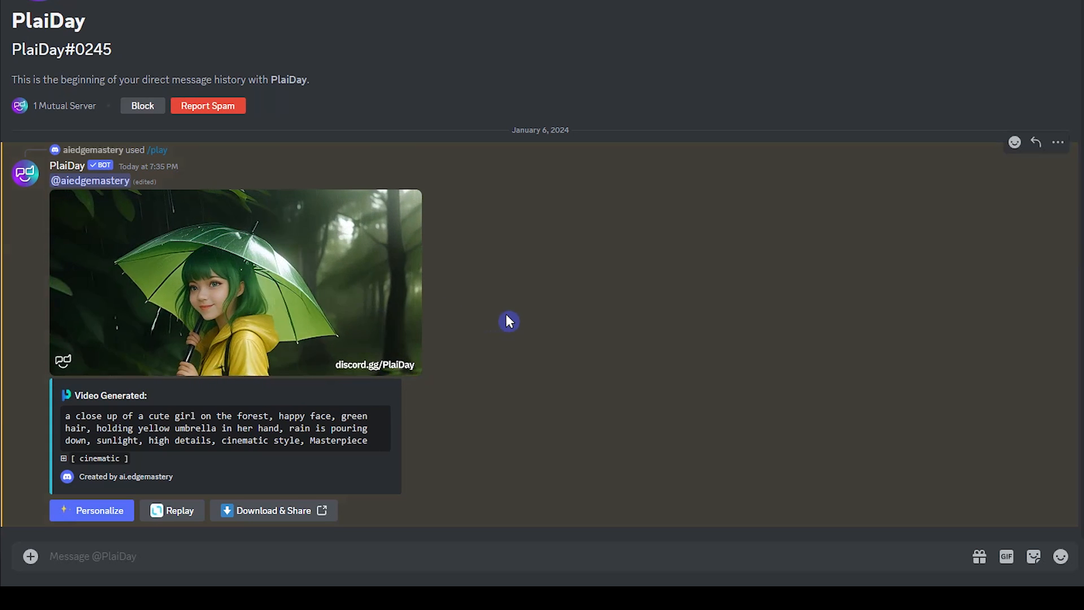
Step: Watch the generated rainy-forest girl clip, then scroll down below it
{"action": "left_click", "coordinate": [235, 282]}
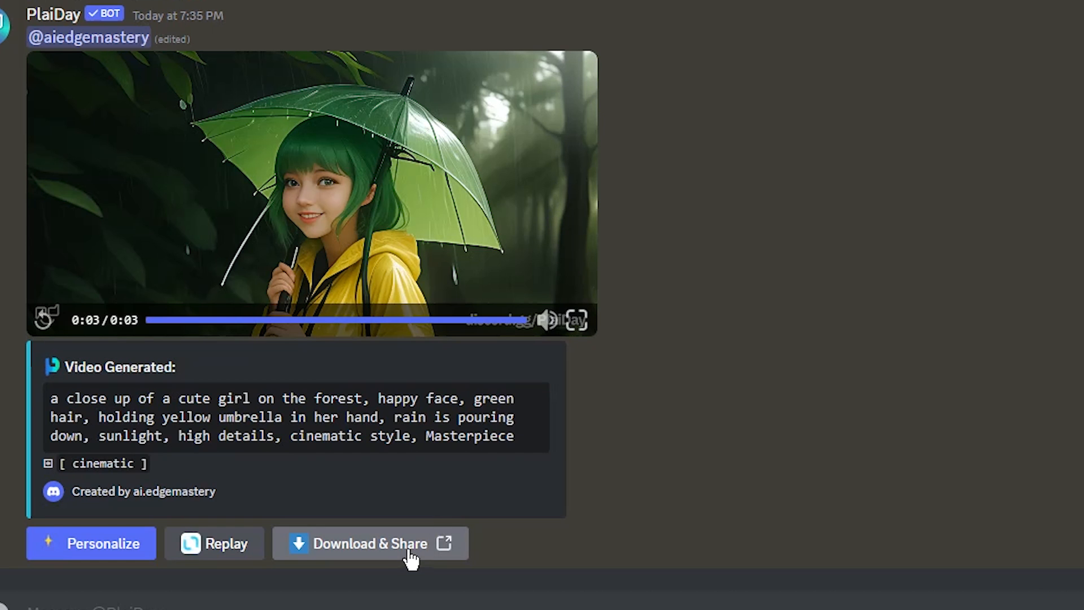
{"action": "mouse_move", "coordinate": [576, 319]}
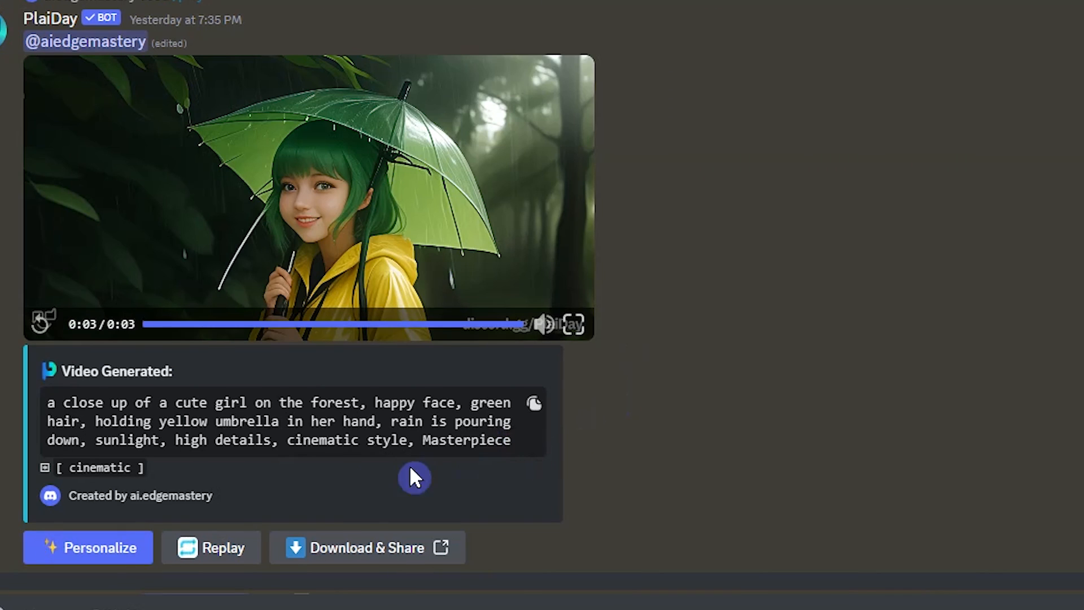
{"action": "mouse_move", "coordinate": [152, 476]}
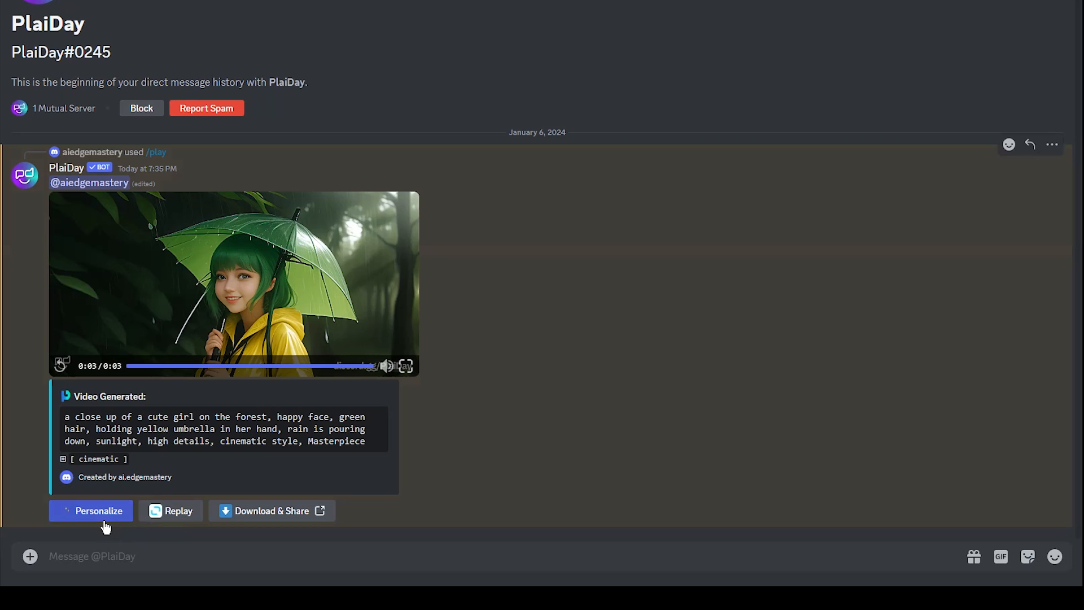
{"action": "scroll", "scroll_direction": "down", "scroll_amount": 3}
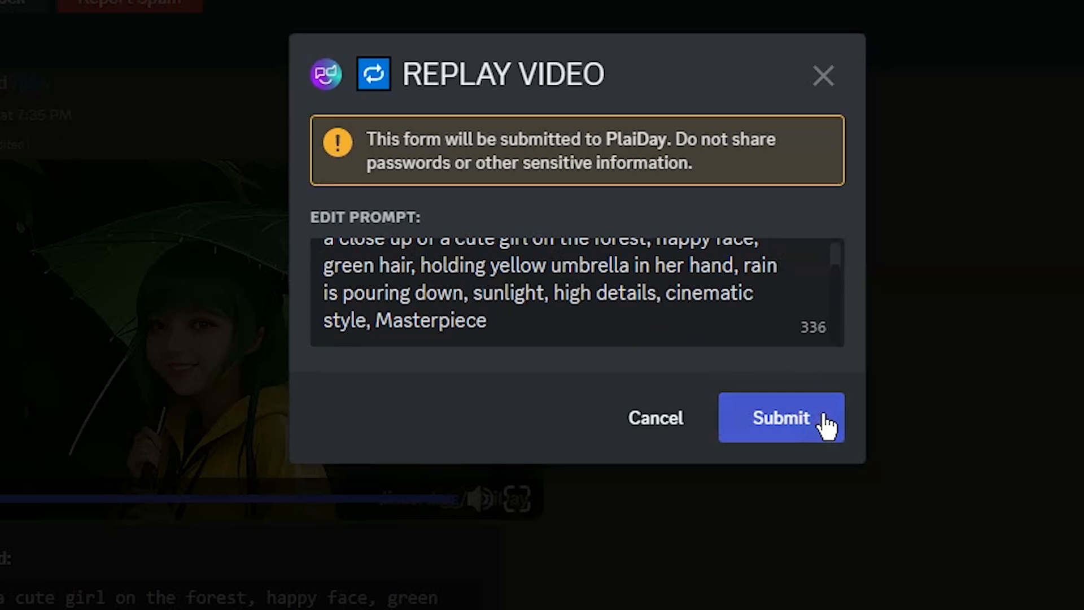
Step: Submit one replay with the unchanged prompt and another with '3D style' instead of 'cinematic style'
{"action": "left_click", "coordinate": [782, 417]}
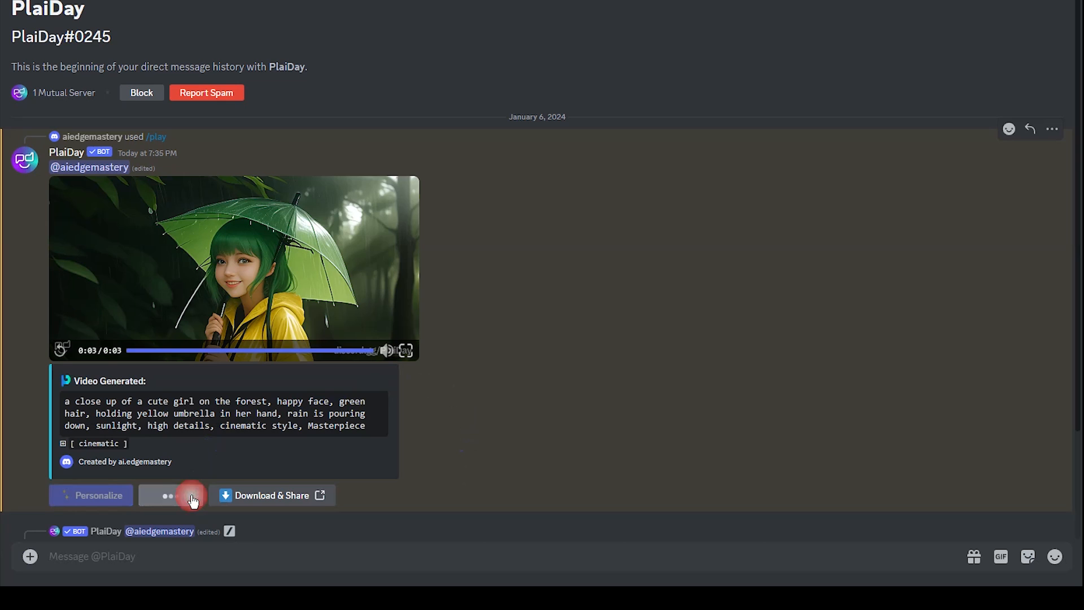
{"action": "left_click", "coordinate": [166, 495]}
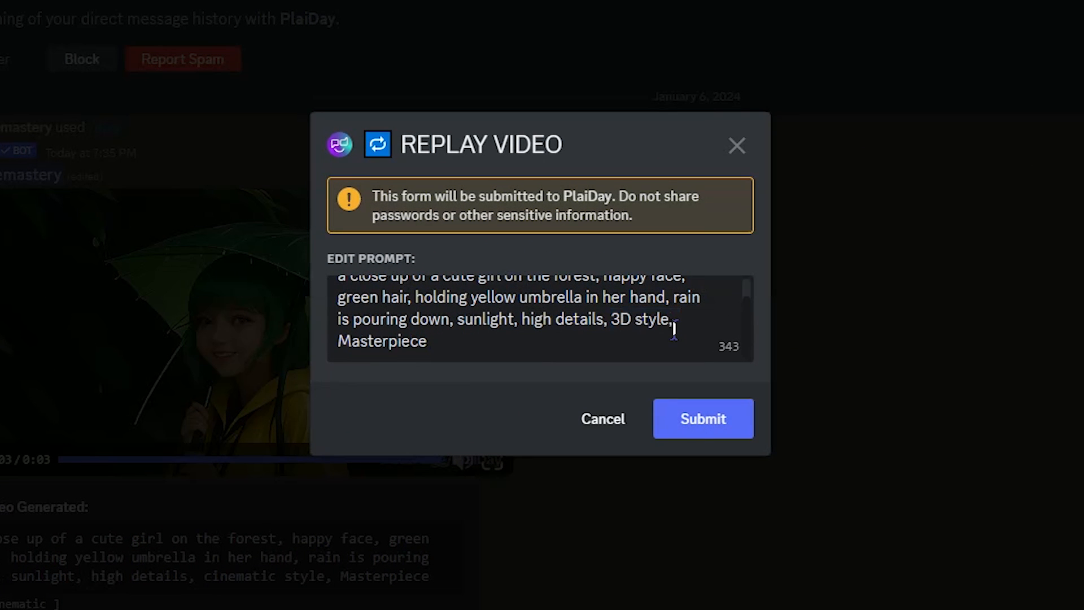
{"action": "left_click", "coordinate": [702, 418]}
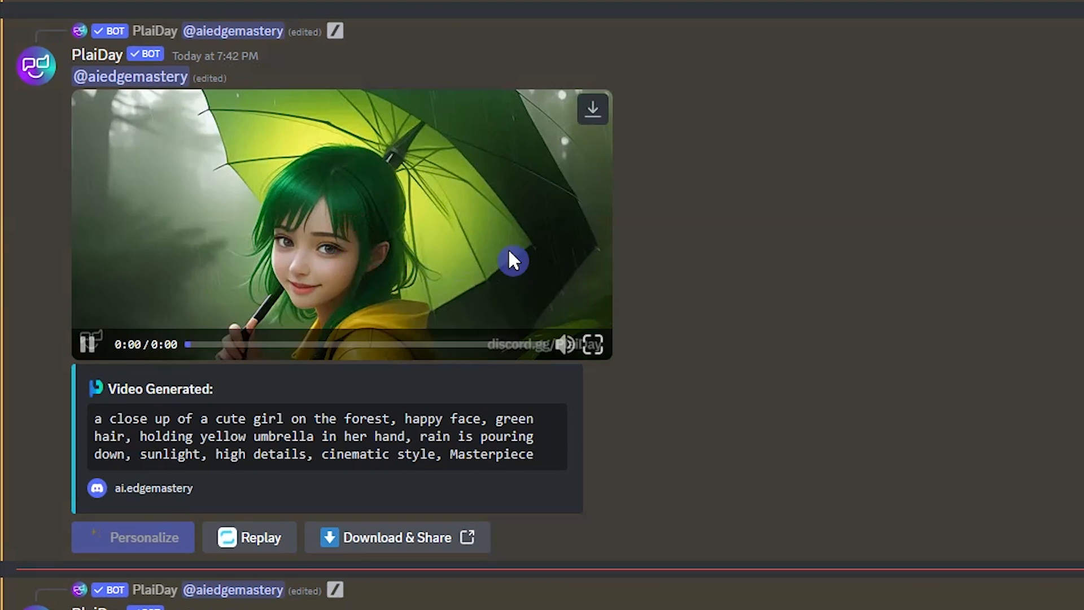
{"action": "mouse_move", "coordinate": [722, 243]}
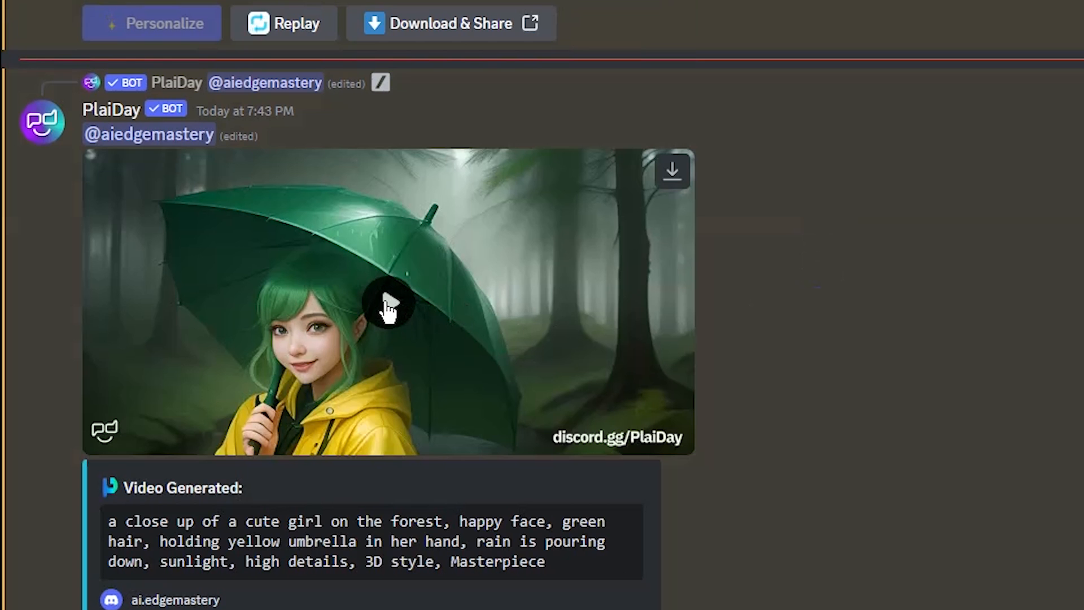
{"action": "mouse_move", "coordinate": [777, 316]}
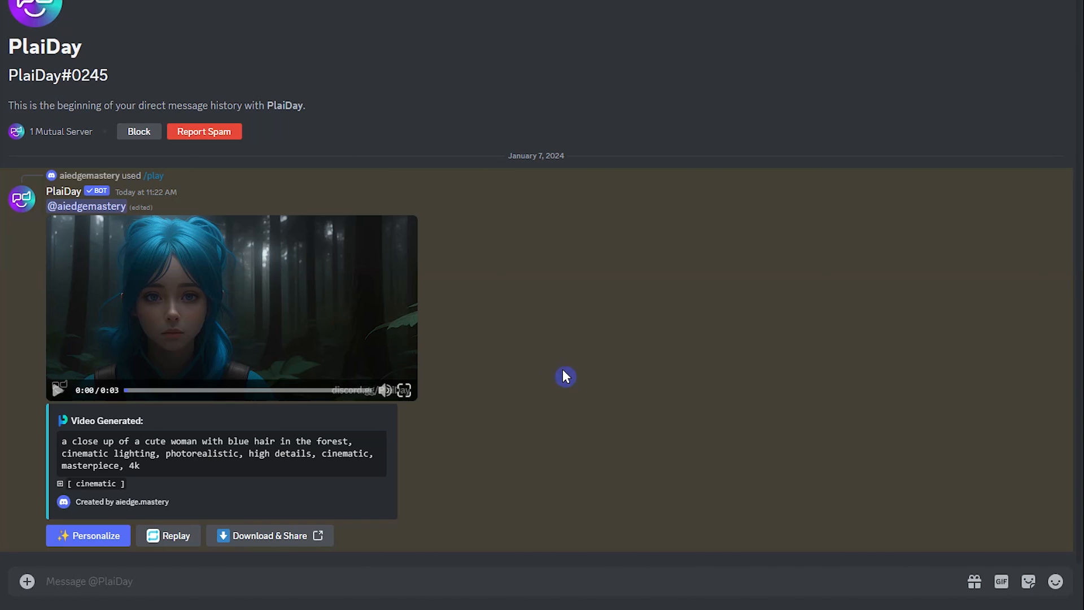
Step: Play the blue-haired woman forest video, then enter the /me personalization command
{"action": "left_click", "coordinate": [59, 390]}
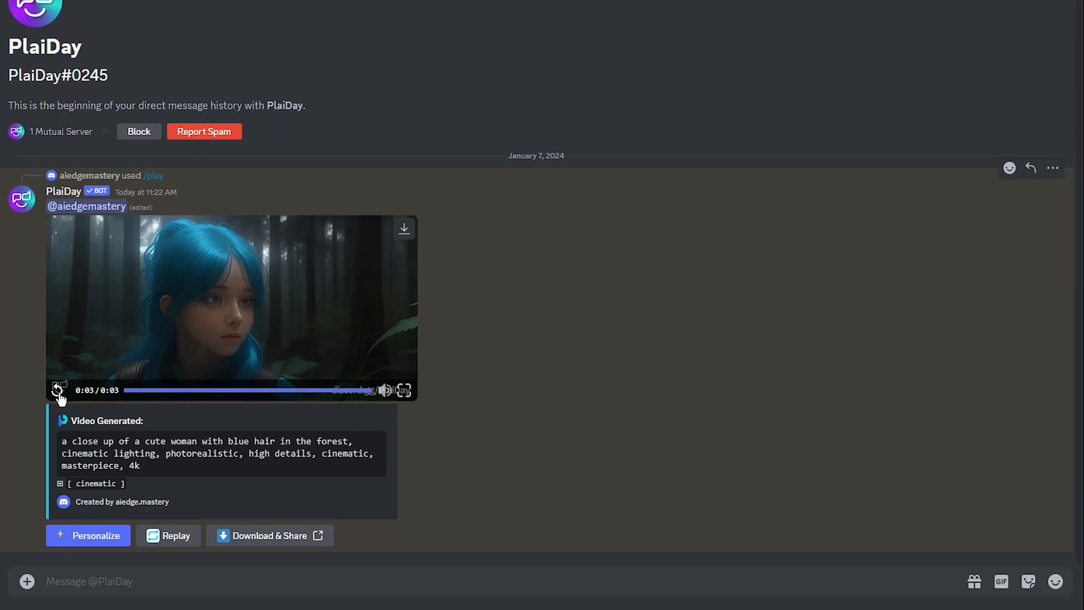
{"action": "mouse_move", "coordinate": [599, 457]}
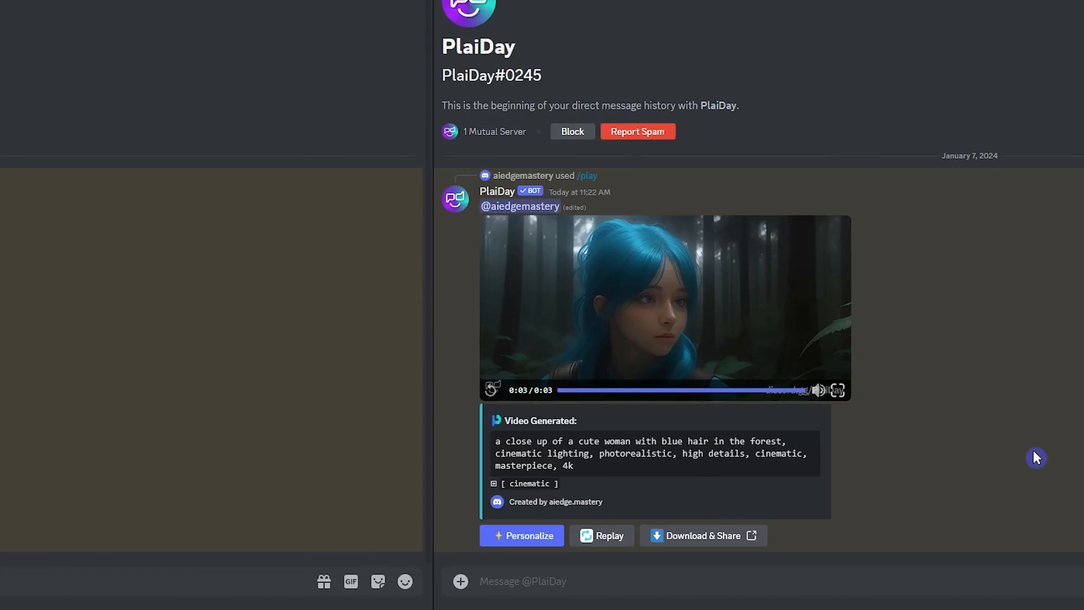
{"action": "type", "text": "/me"}
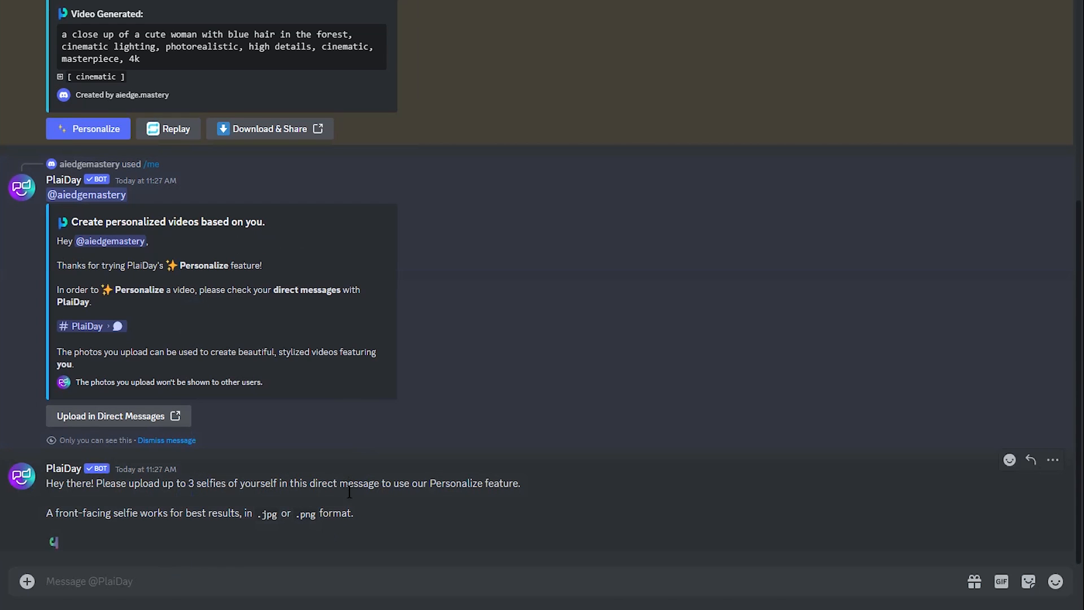
{"action": "mouse_move", "coordinate": [334, 550]}
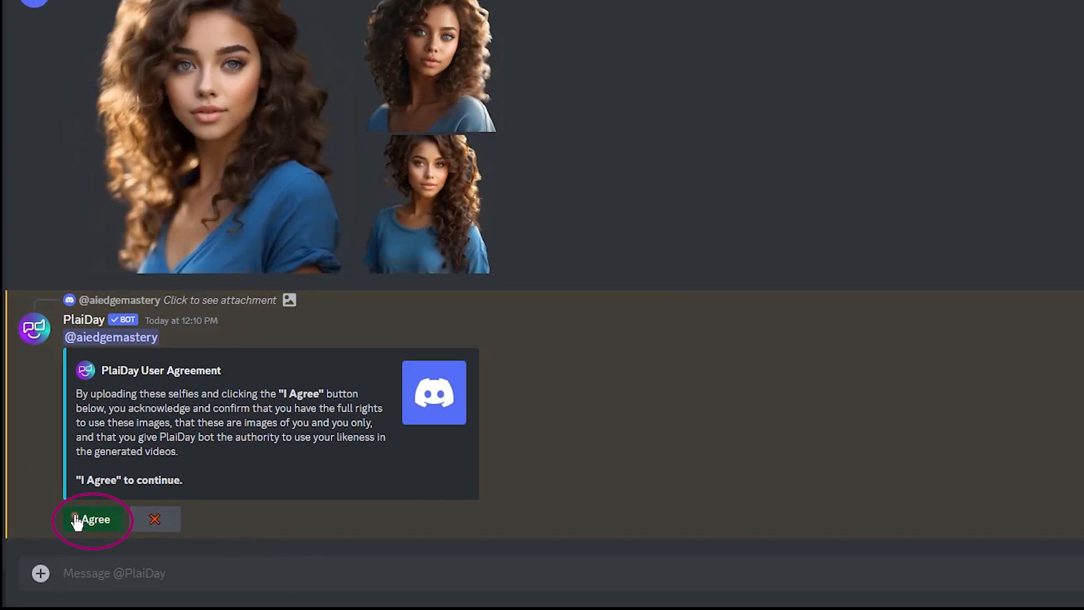
Step: Agree to the PlaiDay user agreement after sending the selfies
{"action": "left_click", "coordinate": [92, 520]}
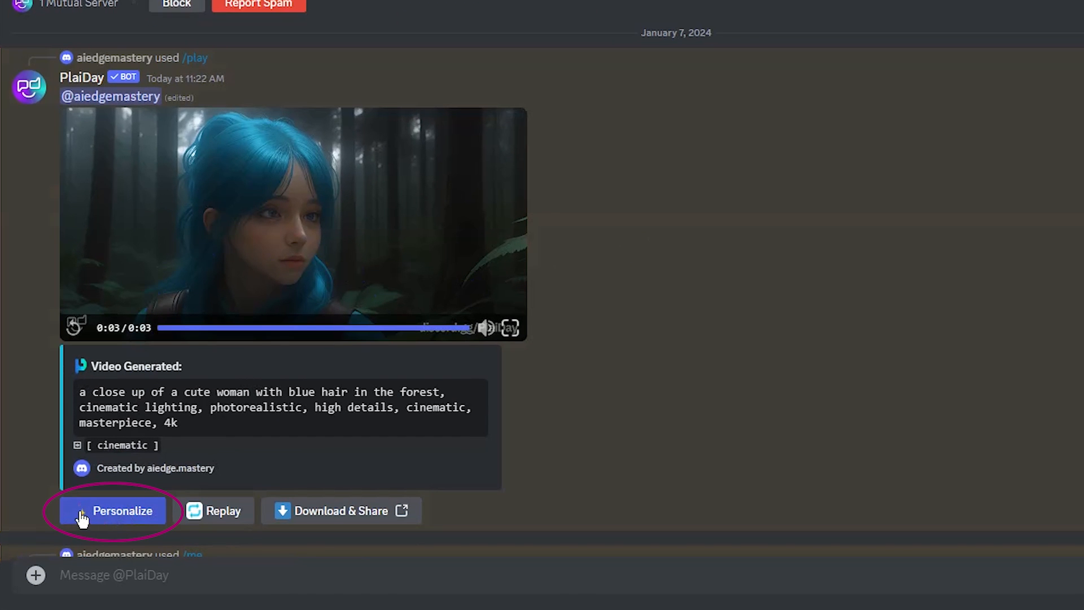
Step: Personalize the blue-haired woman video with your face and post the result
{"action": "left_click", "coordinate": [113, 511]}
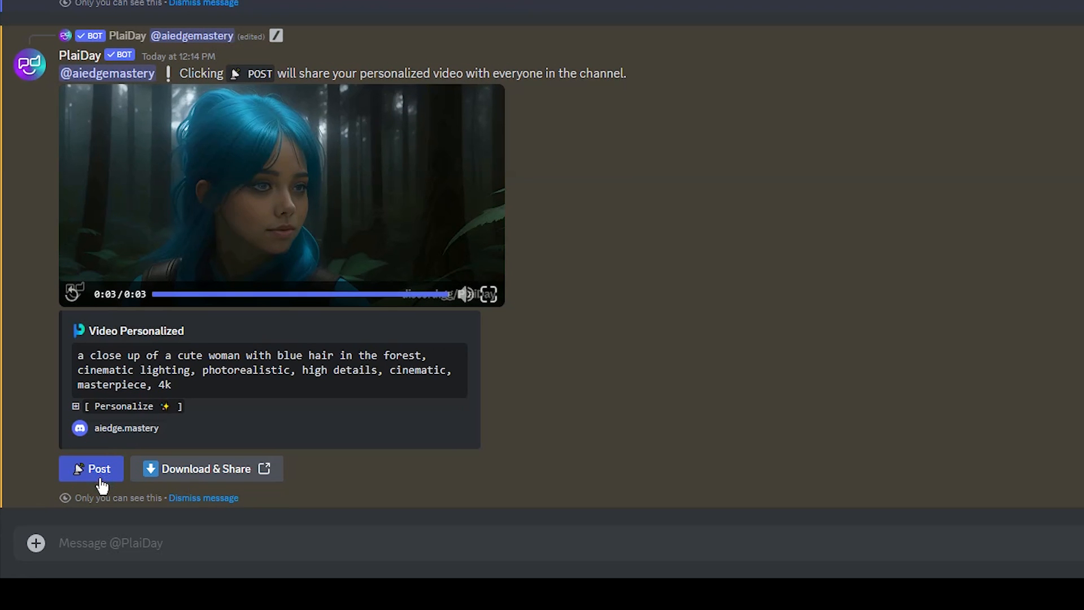
{"action": "left_click", "coordinate": [90, 468]}
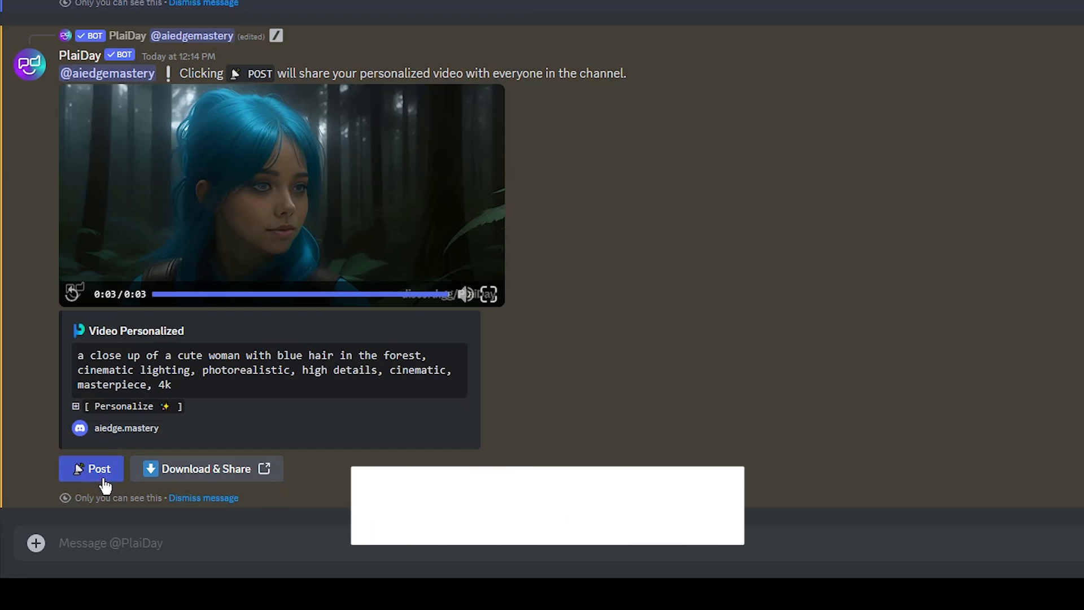